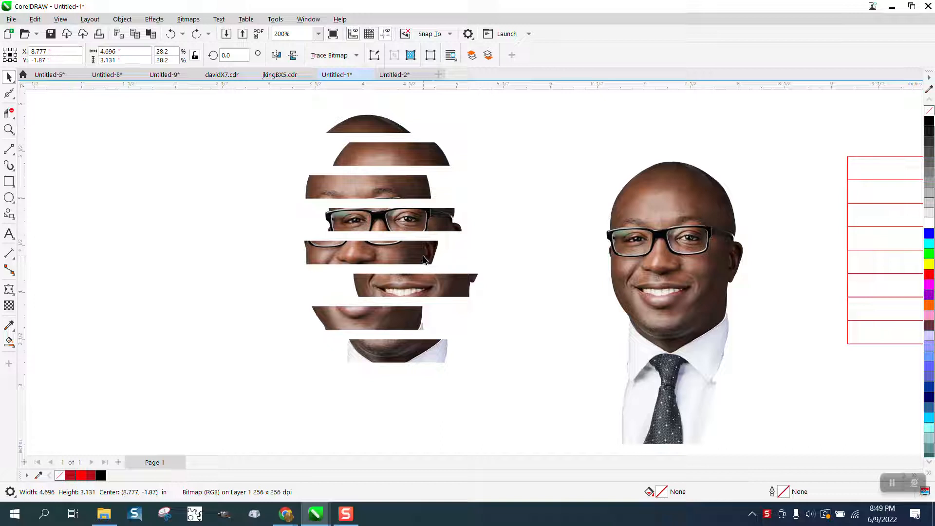
mouse_move(408, 258)
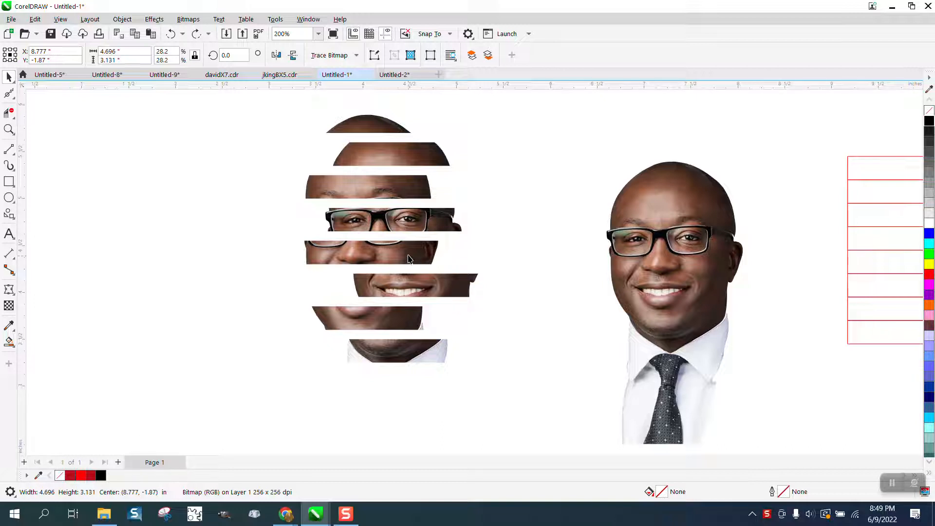
mouse_move(433, 252)
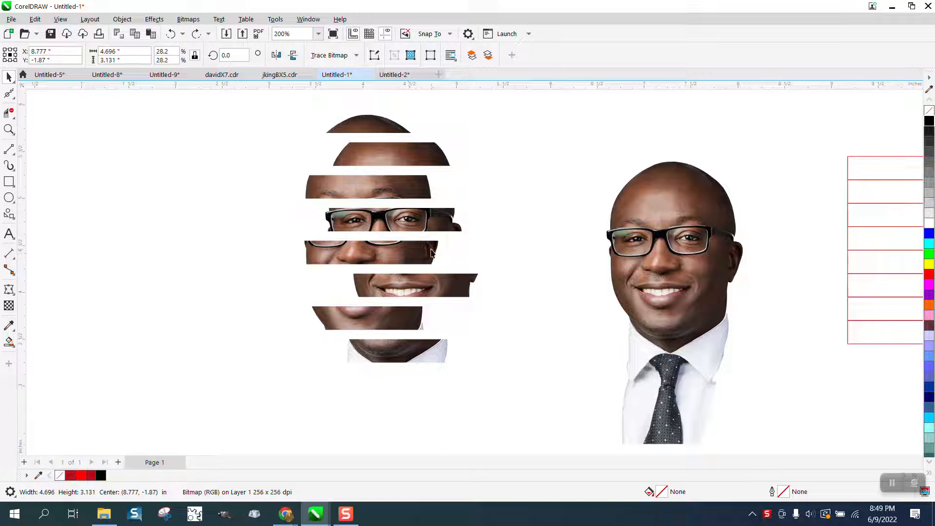
mouse_move(410, 210)
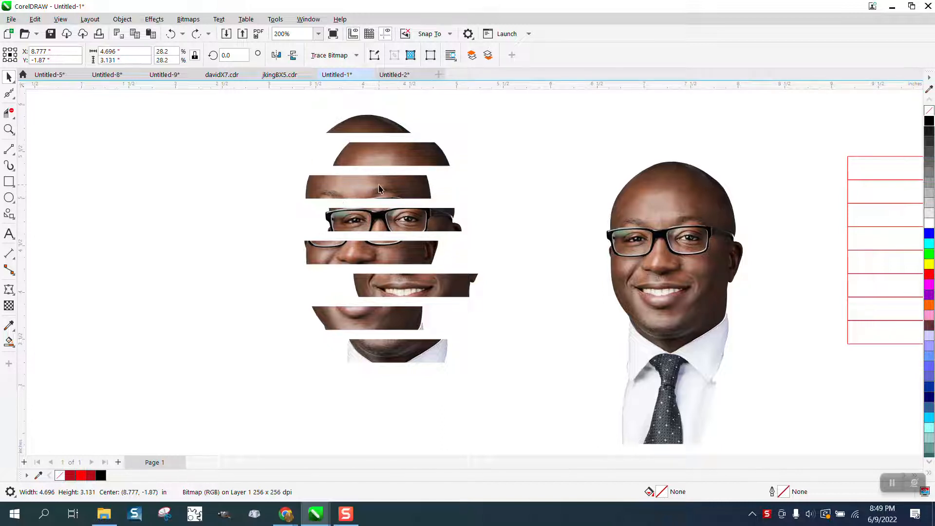
mouse_move(432, 169)
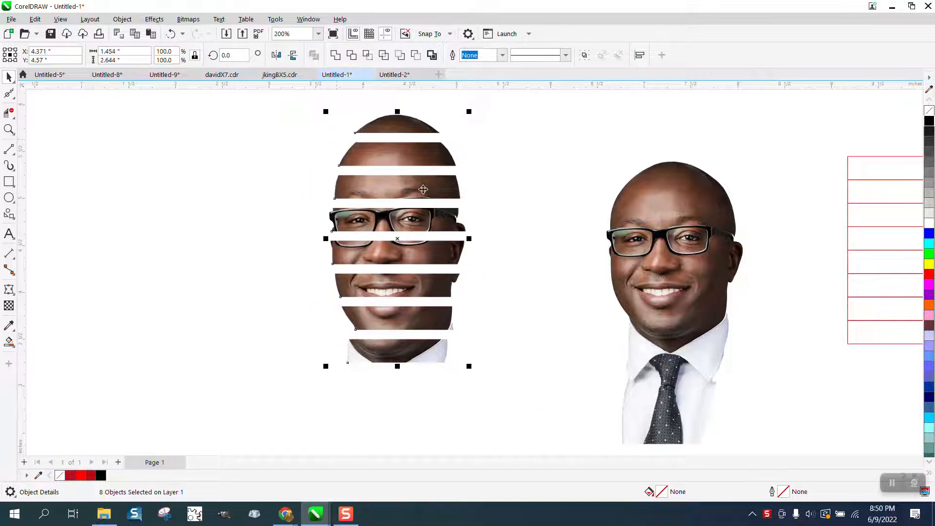
mouse_move(491, 221)
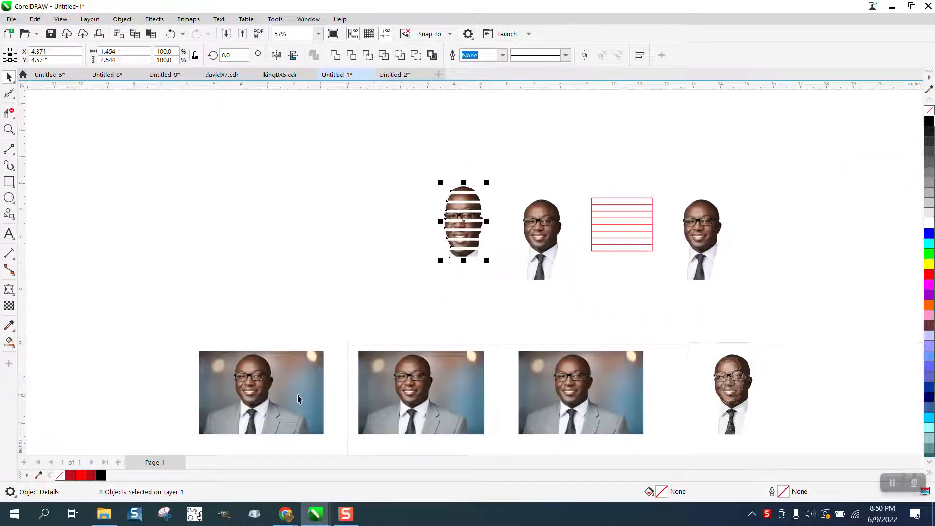
mouse_move(51, 181)
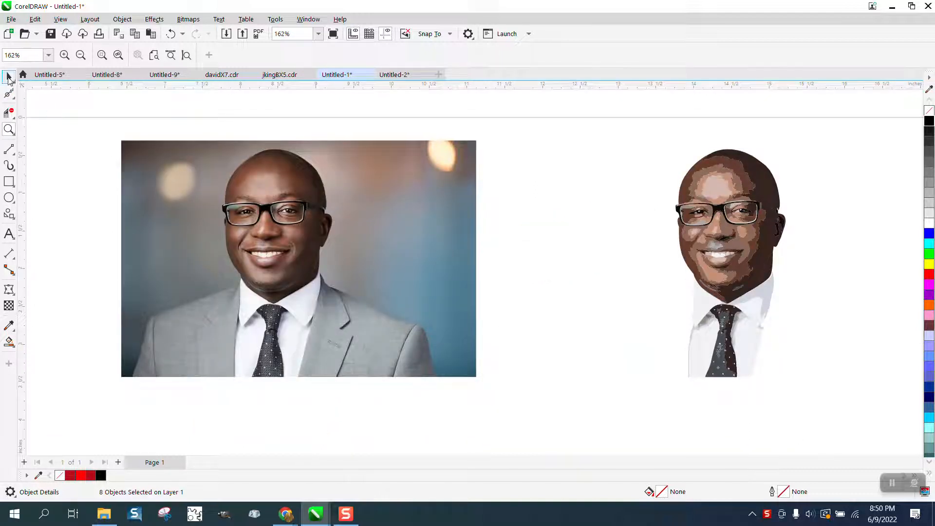
Start a PowerTRACE clipart outline trace on the selected portrait photo
click(298, 258)
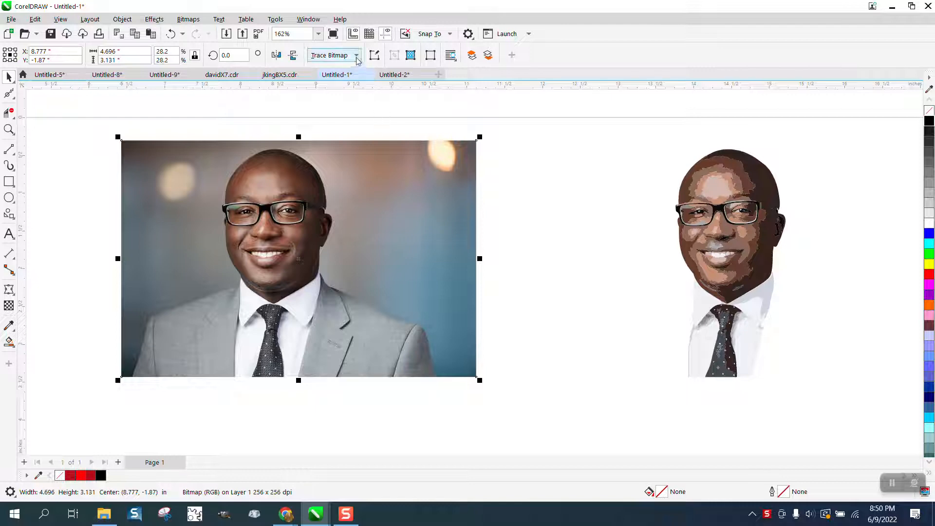
click(331, 55)
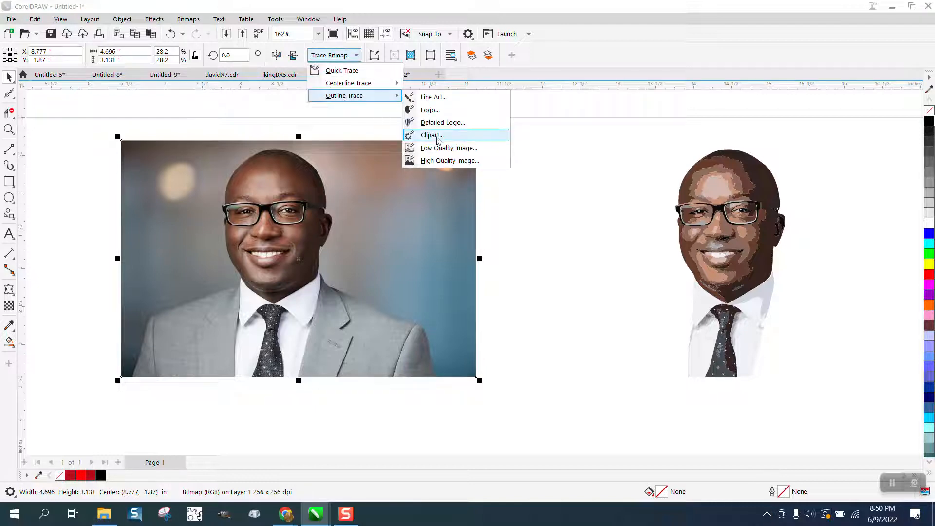
click(430, 136)
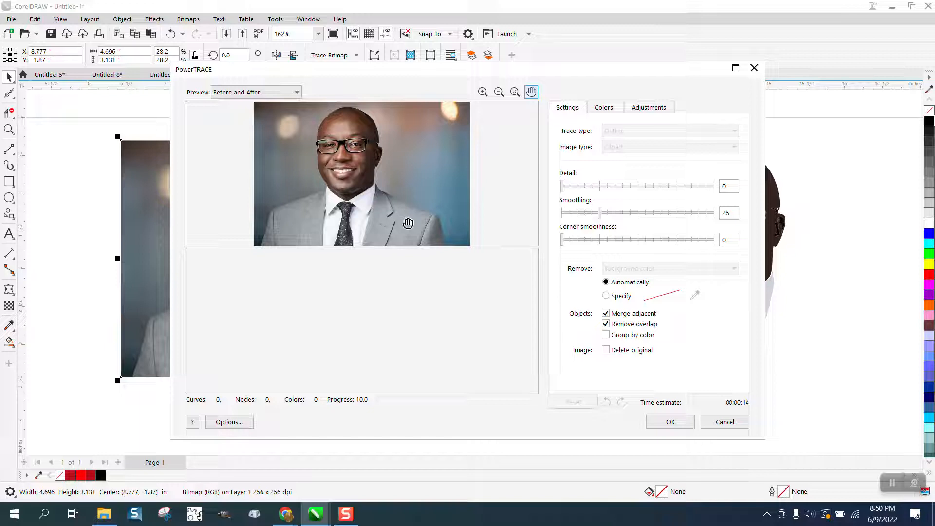
mouse_move(422, 232)
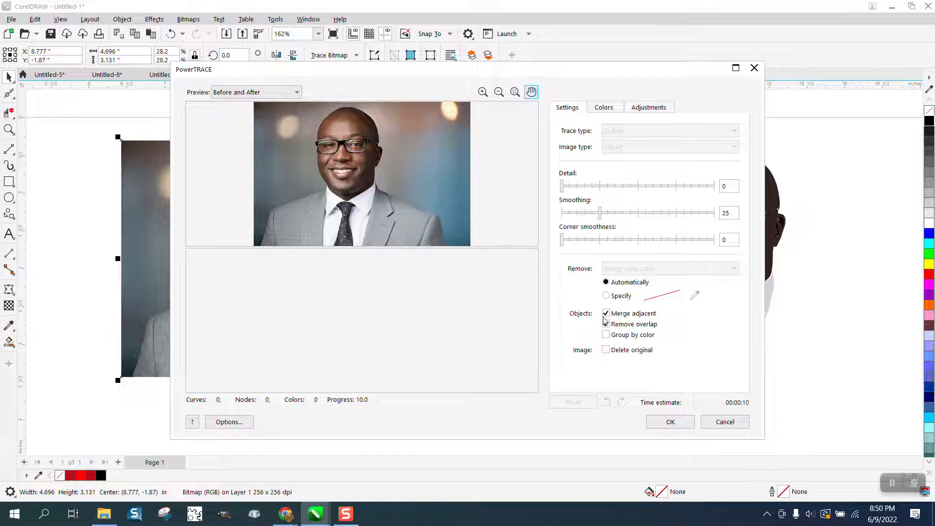
Raise the trace Detail to 79 and apply it, producing a 155-object posterized group
click(604, 324)
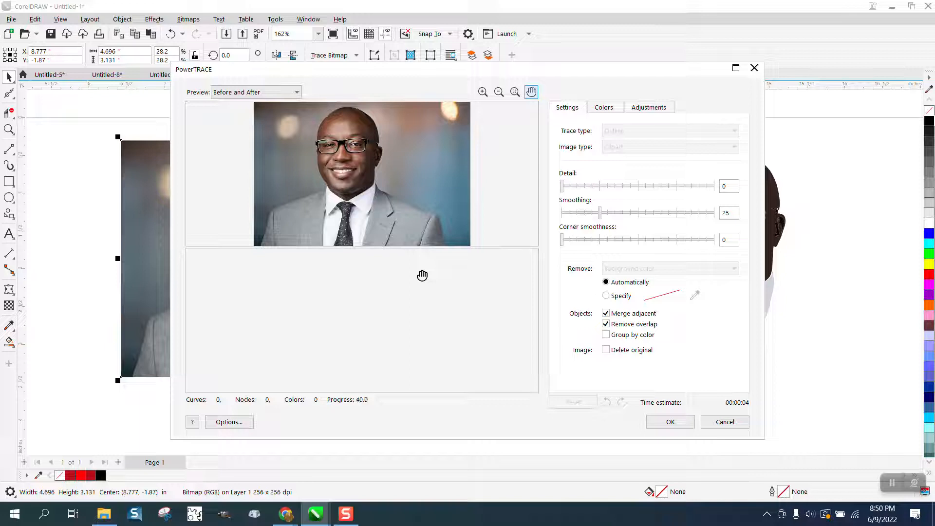
drag(561, 185, 680, 185)
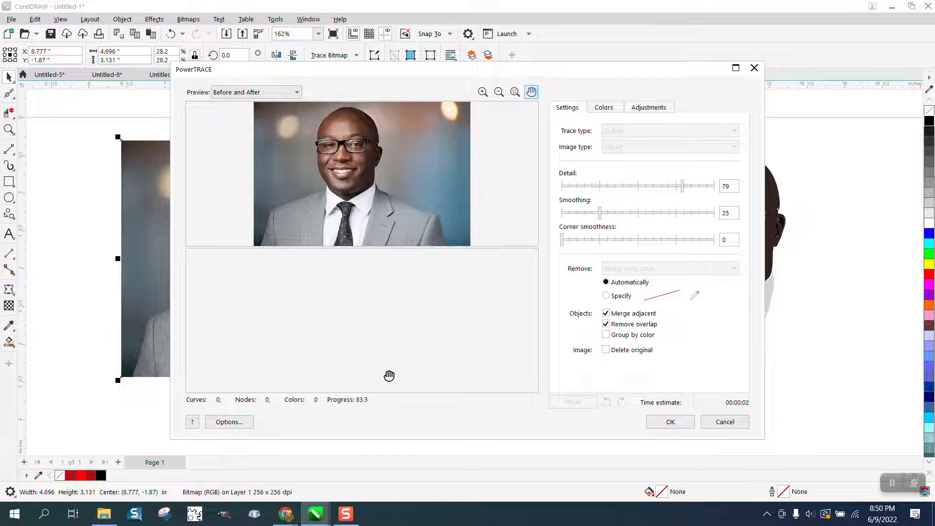
click(669, 422)
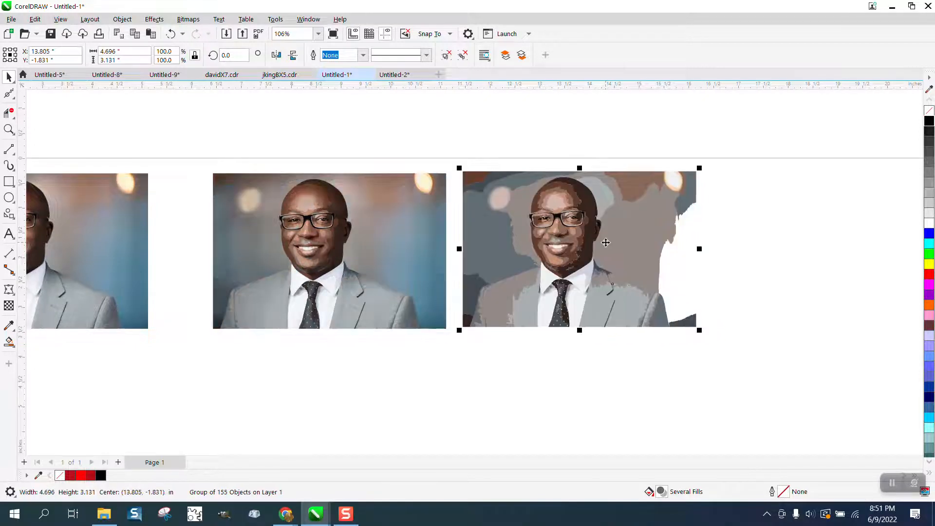
Switch the document display to Wireframe so the traced shapes show as outlines
click(59, 20)
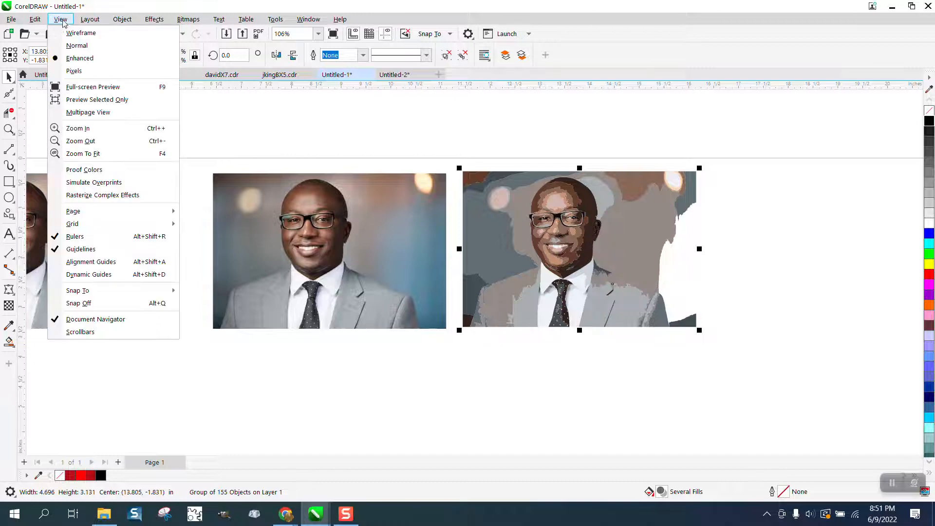
mouse_move(73, 70)
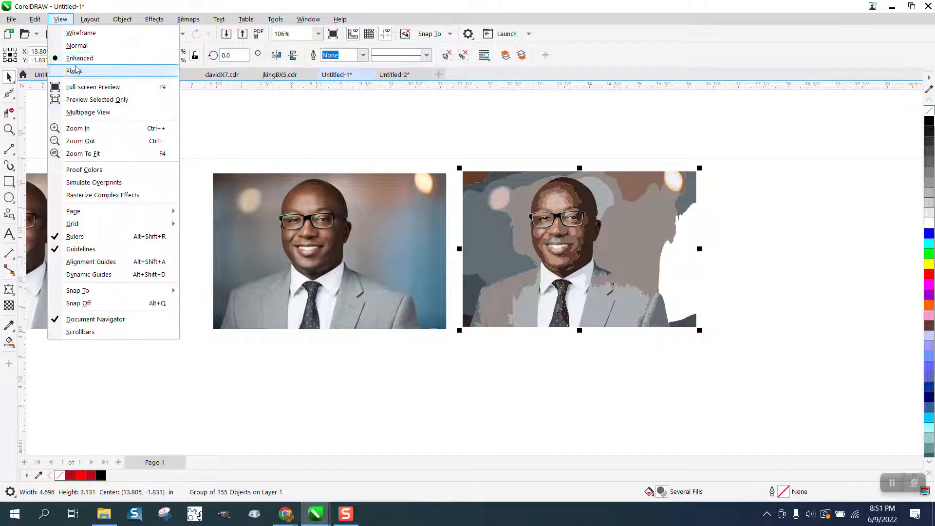
click(80, 34)
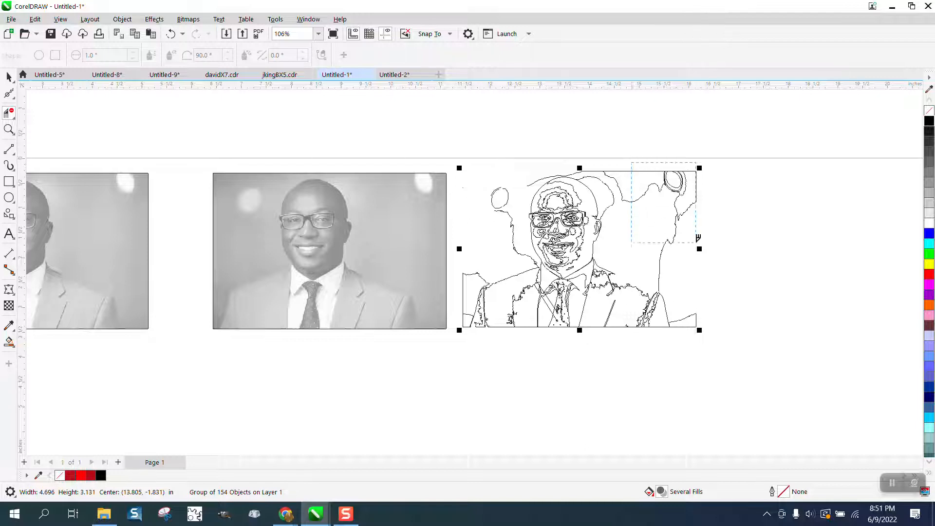
Delete the selected background shapes at the portrait's upper right
key(Delete)
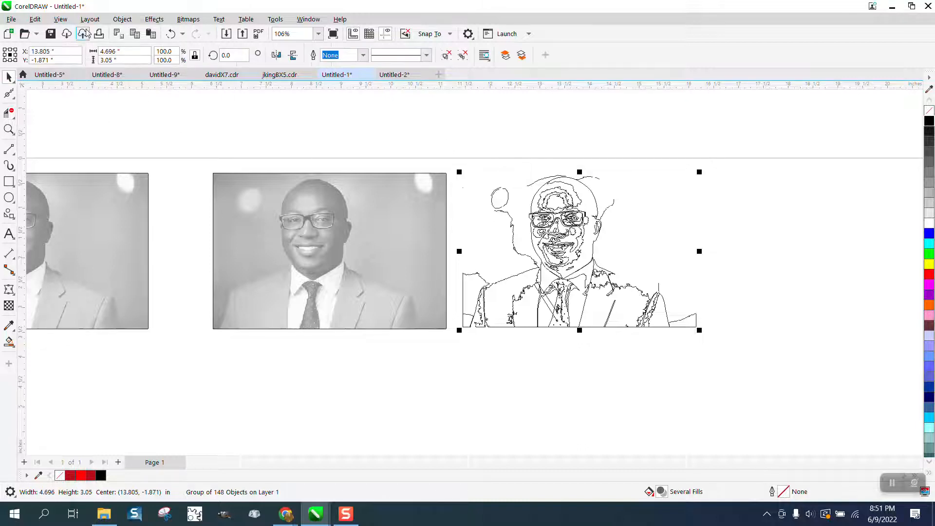
Return to Normal colour display, remove leftover background shapes and go back to the Pick tool
click(59, 19)
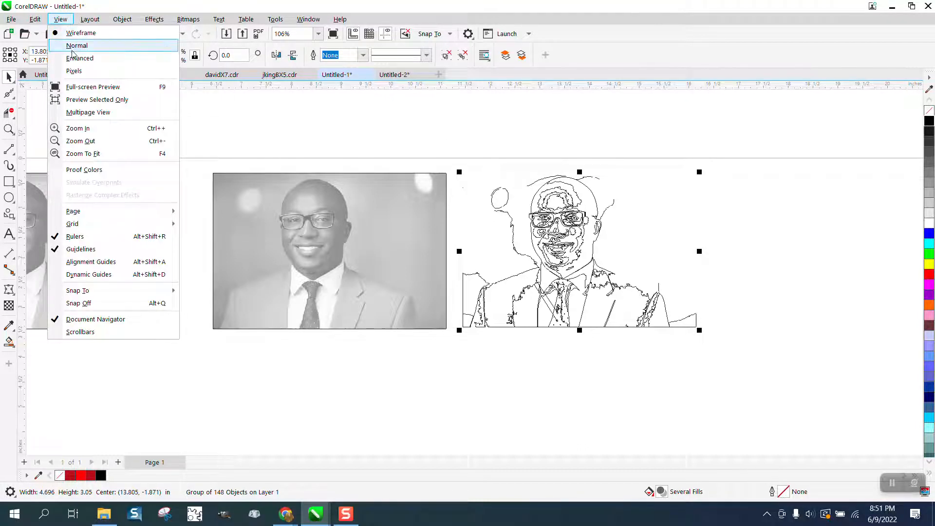
click(79, 57)
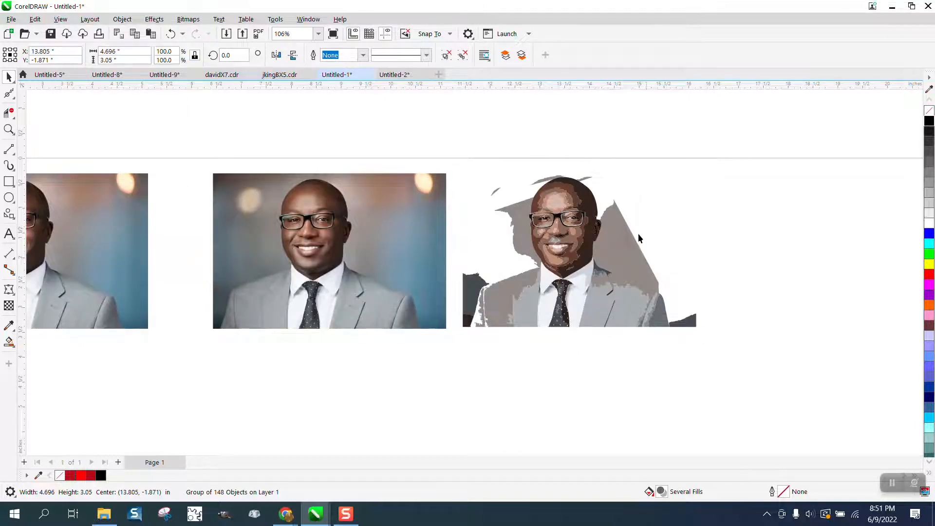
click(122, 20)
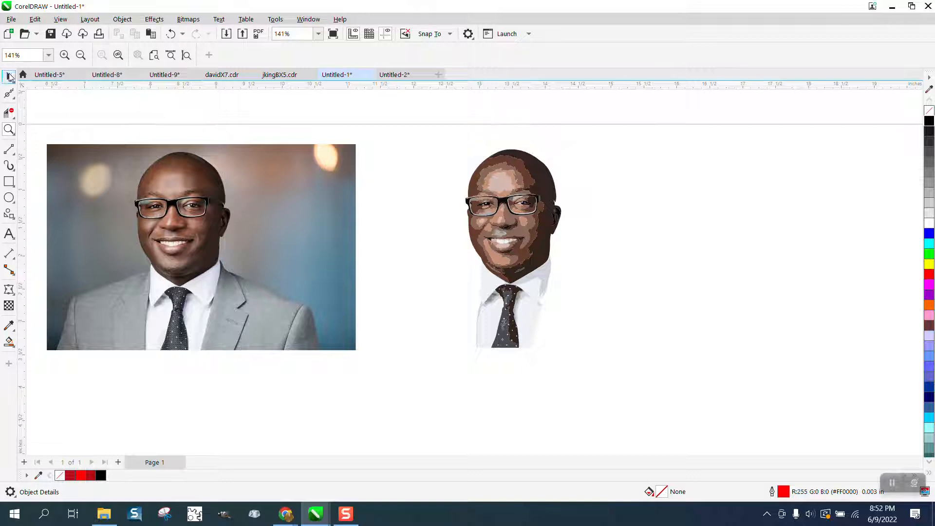
click(9, 182)
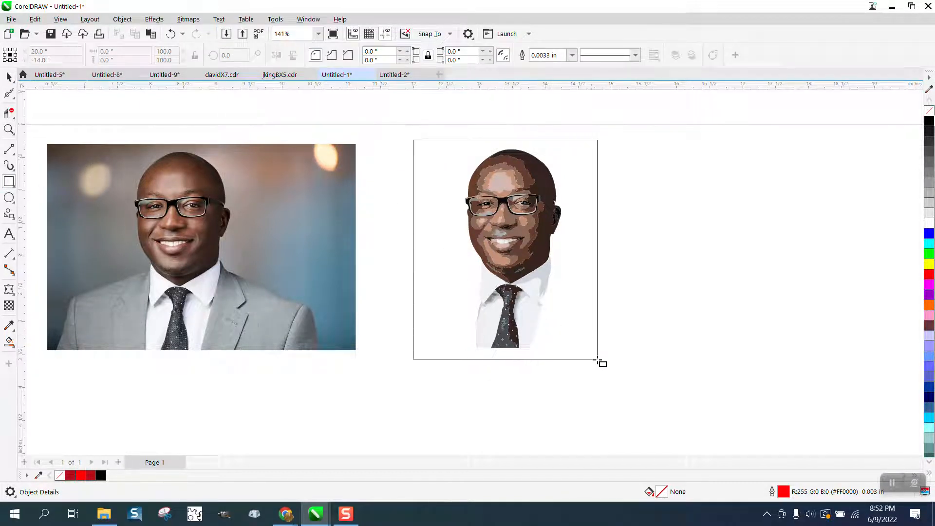
Add a red-filled rectangle behind the traced portrait as its background
click(506, 254)
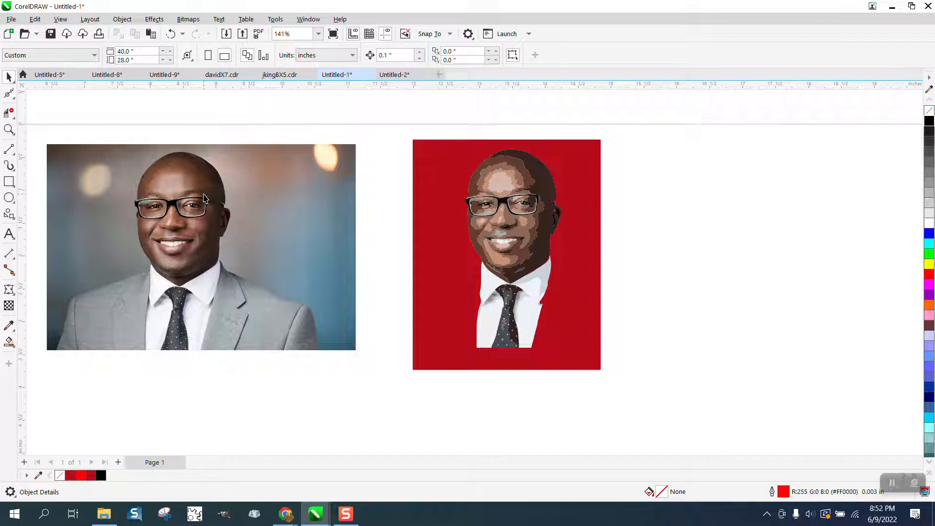
mouse_move(377, 103)
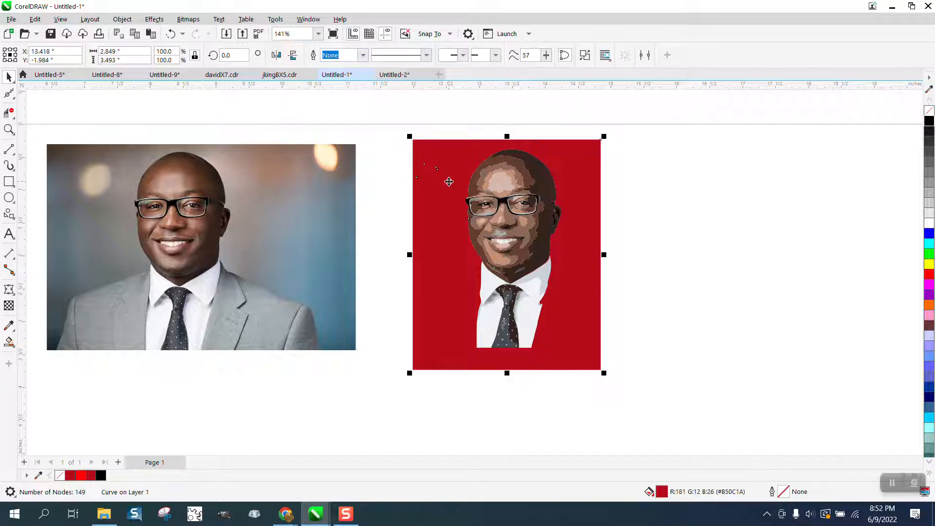
Drag the red silhouette onto the photo copy, then move it below the photos
drag(507, 253, 178, 253)
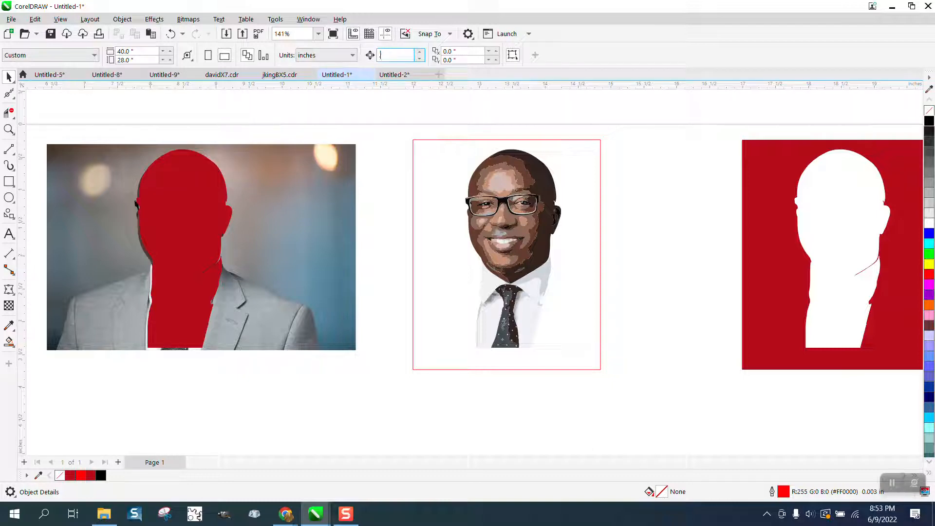
text(0.001)
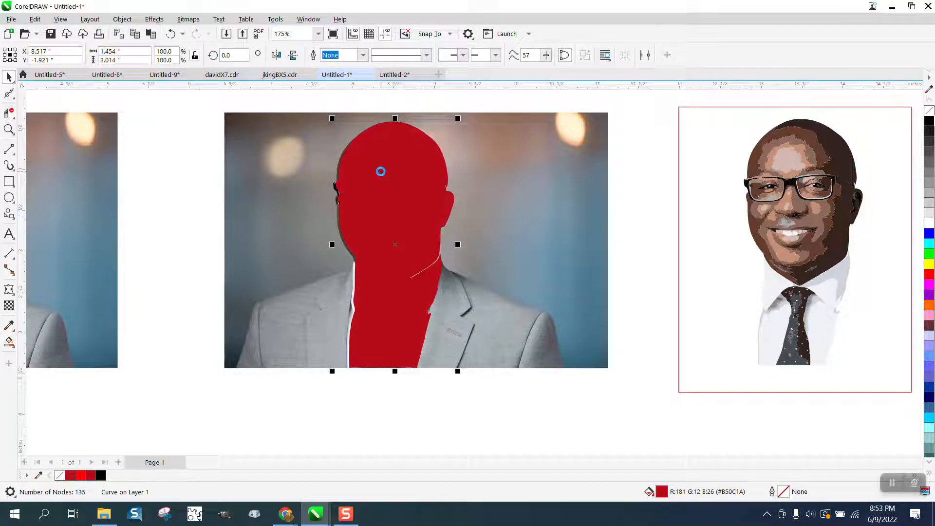
drag(380, 171, 374, 175)
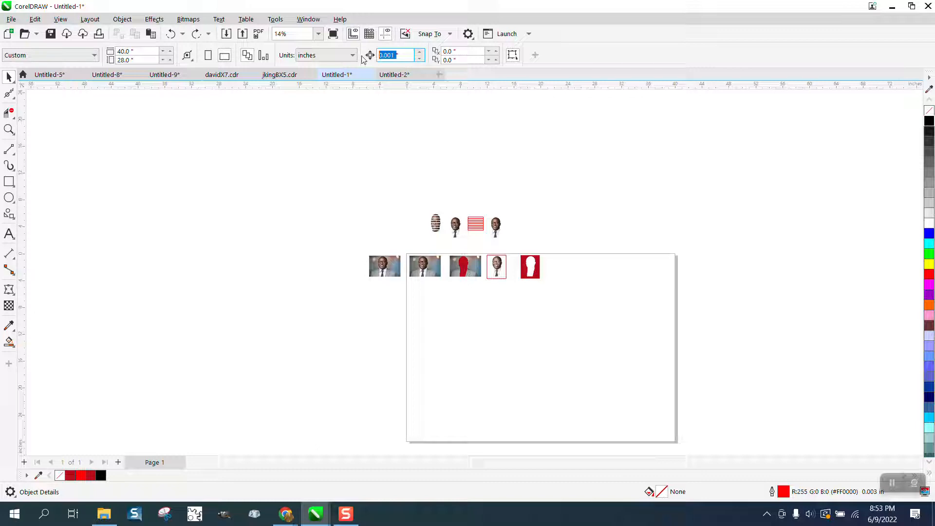
Intersect the silhouette with the photo copy to get a background-free head cutout
text(4)
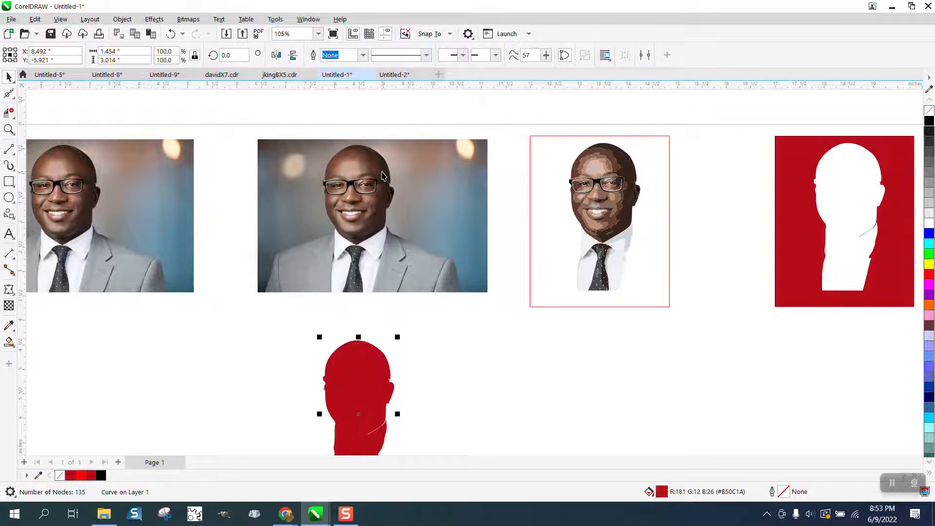
click(358, 214)
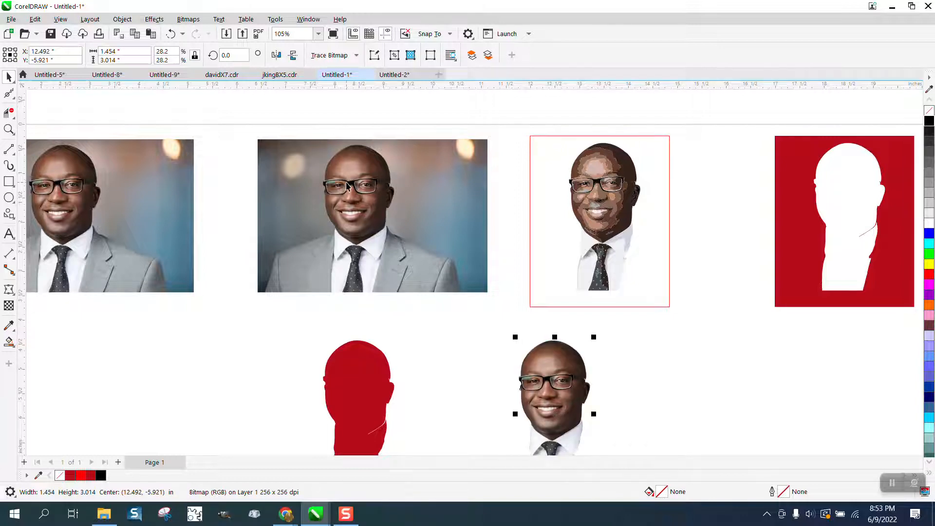
scroll(down, 3)
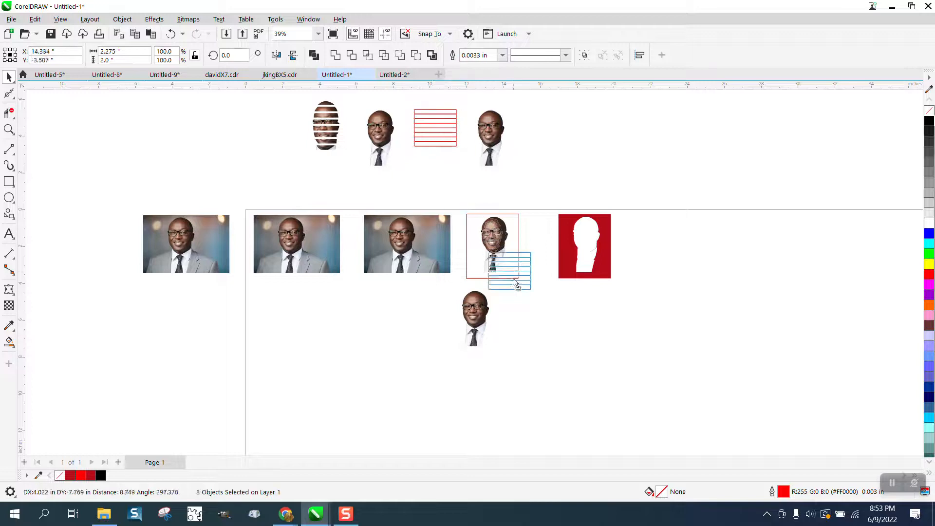
Bring the strip-rectangle stack beside the face and pick the next strip
drag(509, 269, 477, 308)
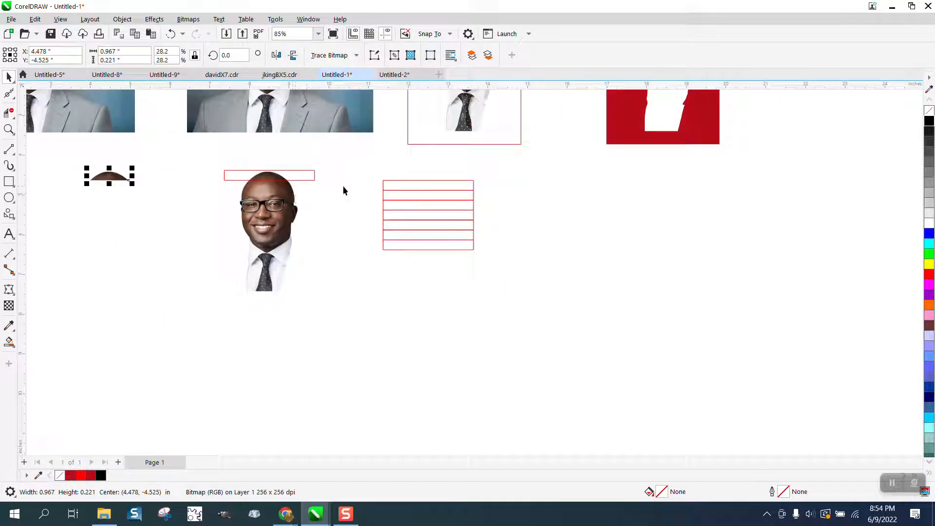
click(269, 176)
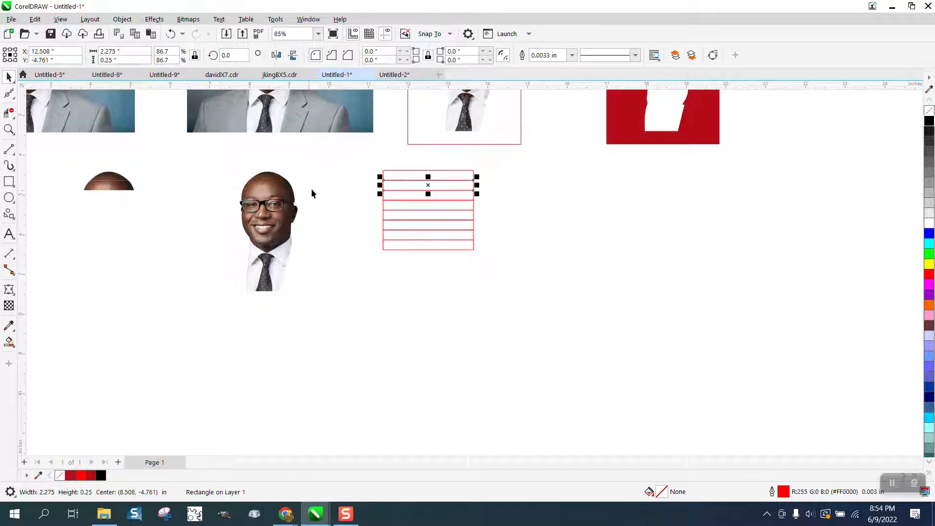
Intersect strip rectangles across the forehead and lower face to slice down to the chin
drag(428, 185, 269, 187)
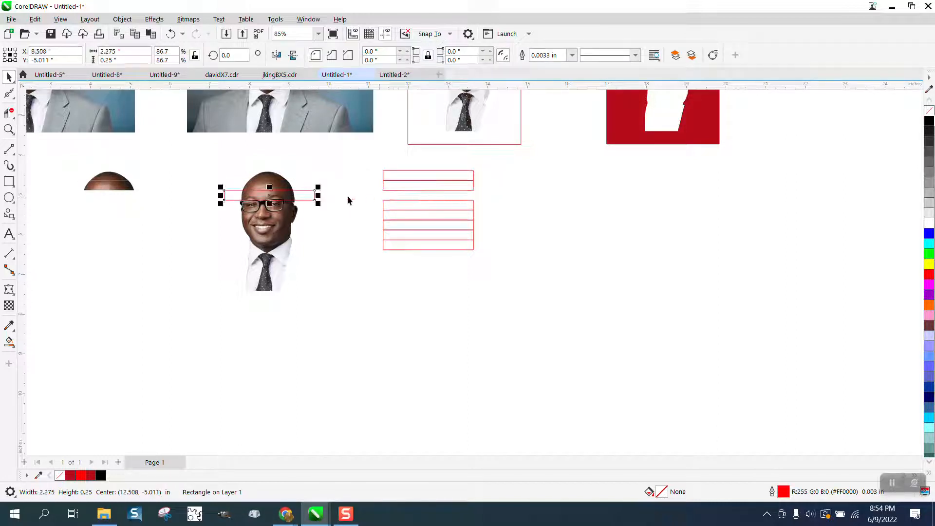
click(269, 233)
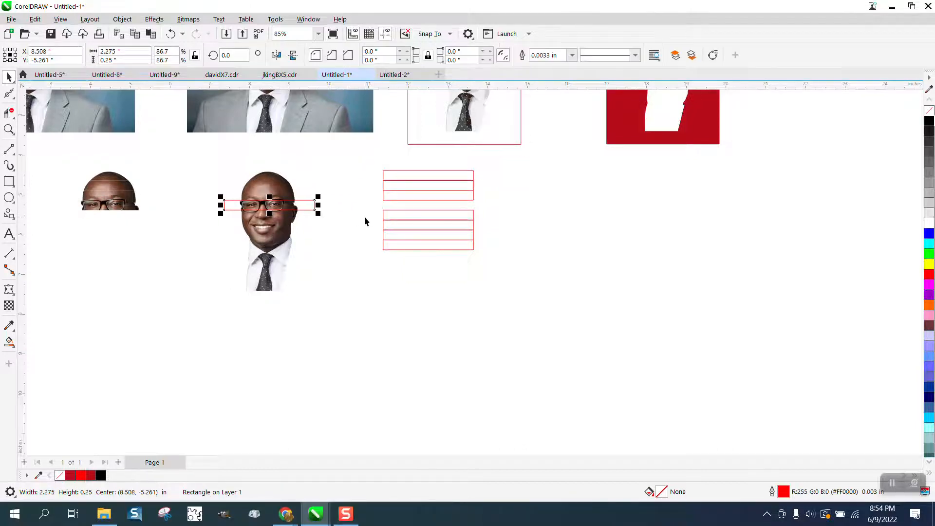
drag(269, 205, 269, 217)
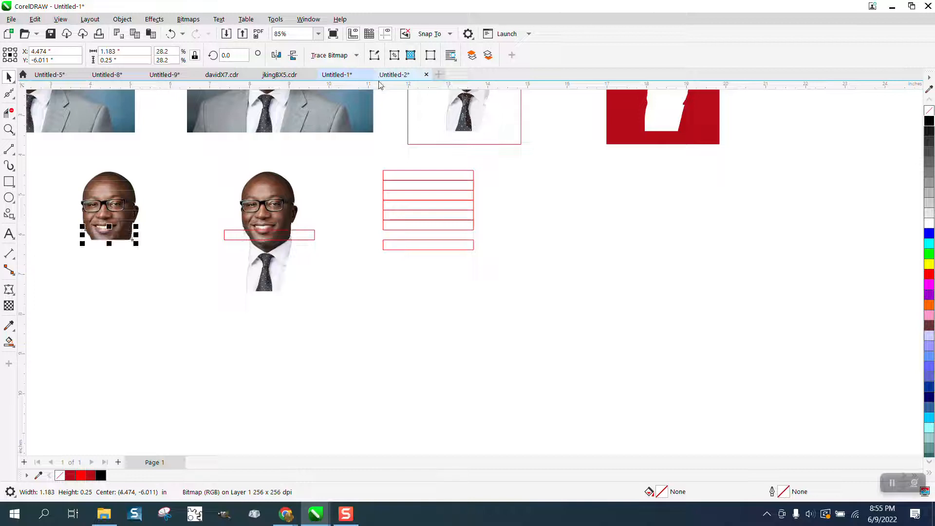
click(428, 245)
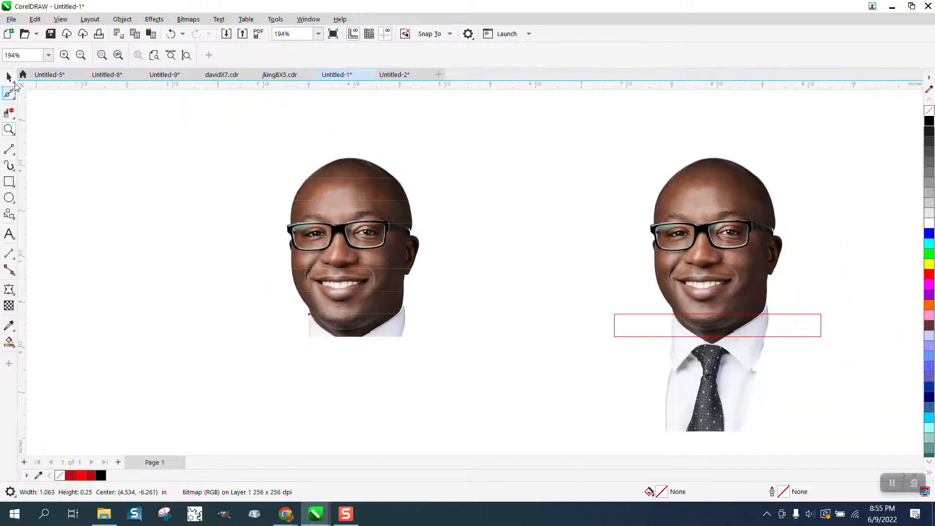
Set the nudge distance to 0.25 in and shift the face strips sideways for the sliced effect
click(352, 250)
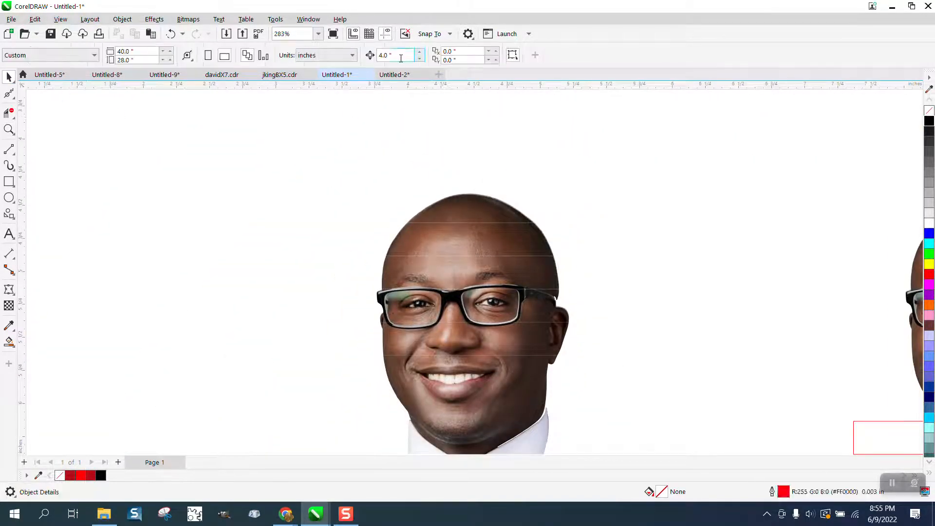
text(.25 ")
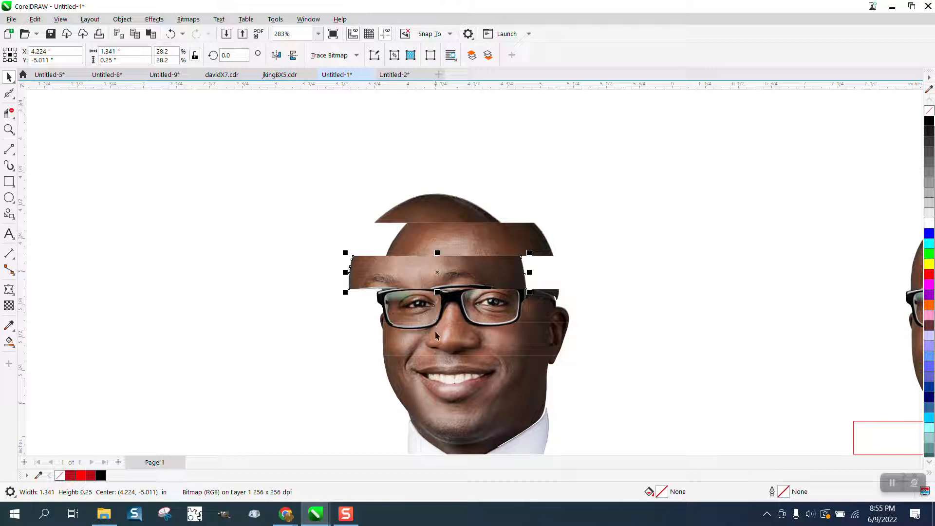
drag(437, 272, 469, 371)
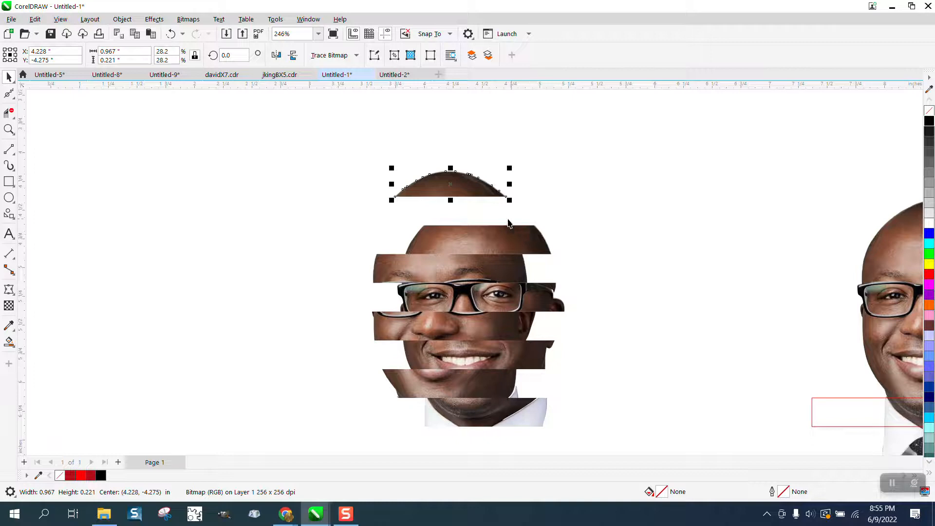
mouse_move(498, 220)
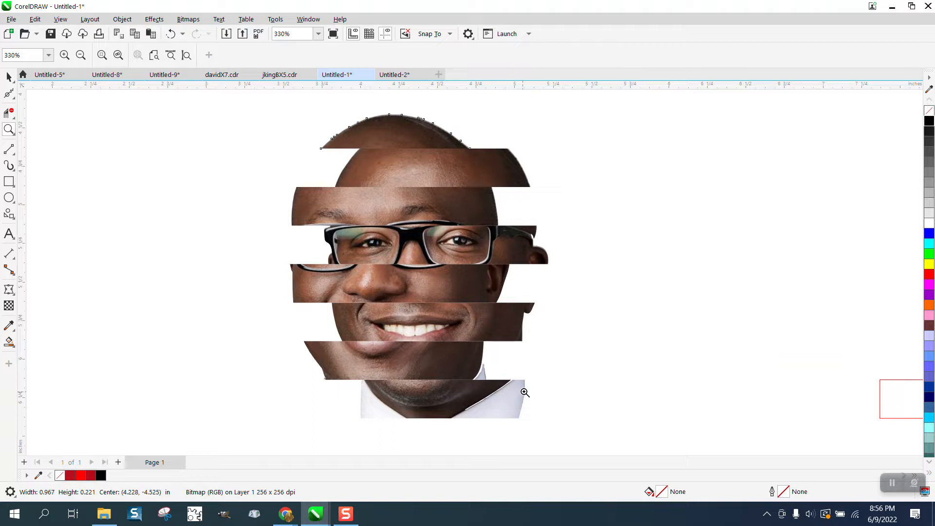
mouse_move(535, 386)
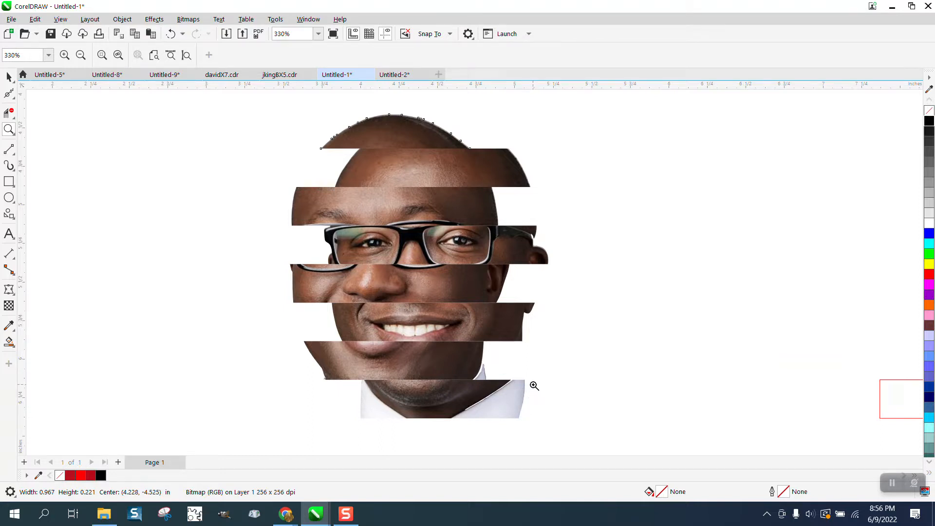